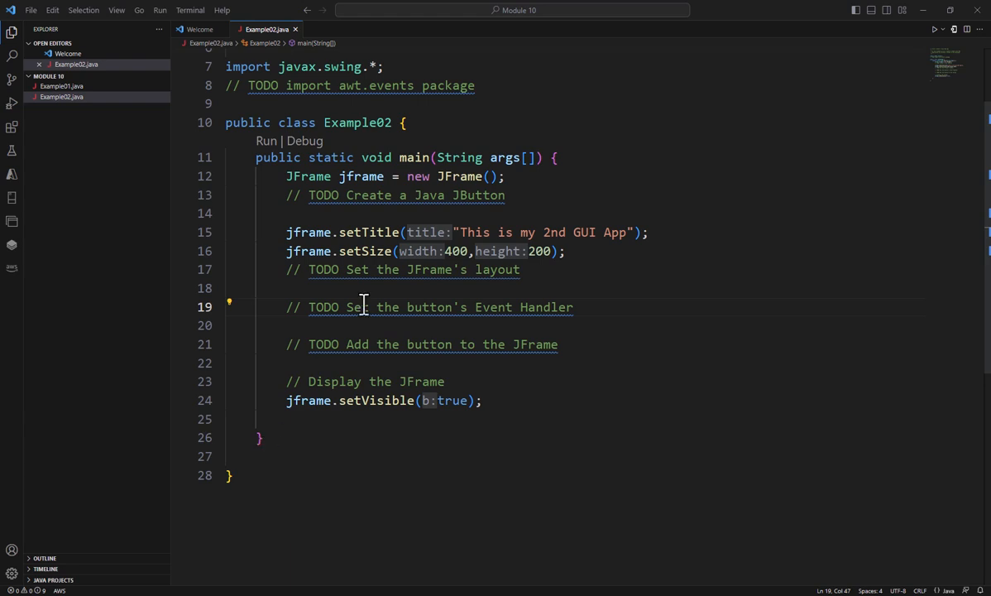
Add 'import java.awt.event.*;' on a new line below the awt.events TODO.
{"action": "left_click", "coordinate": [533, 85]}
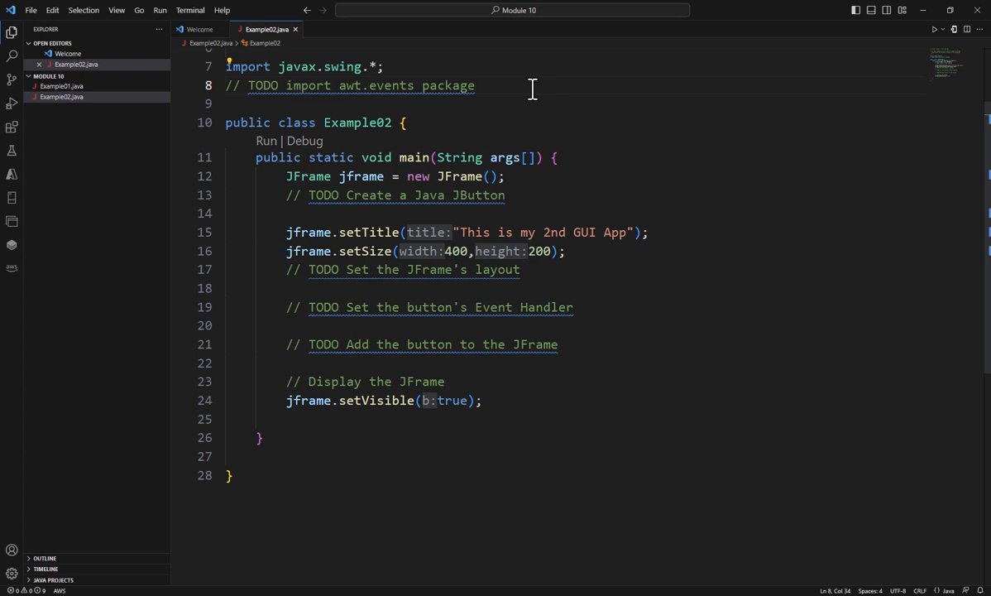
{"action": "key", "text": "Enter"}
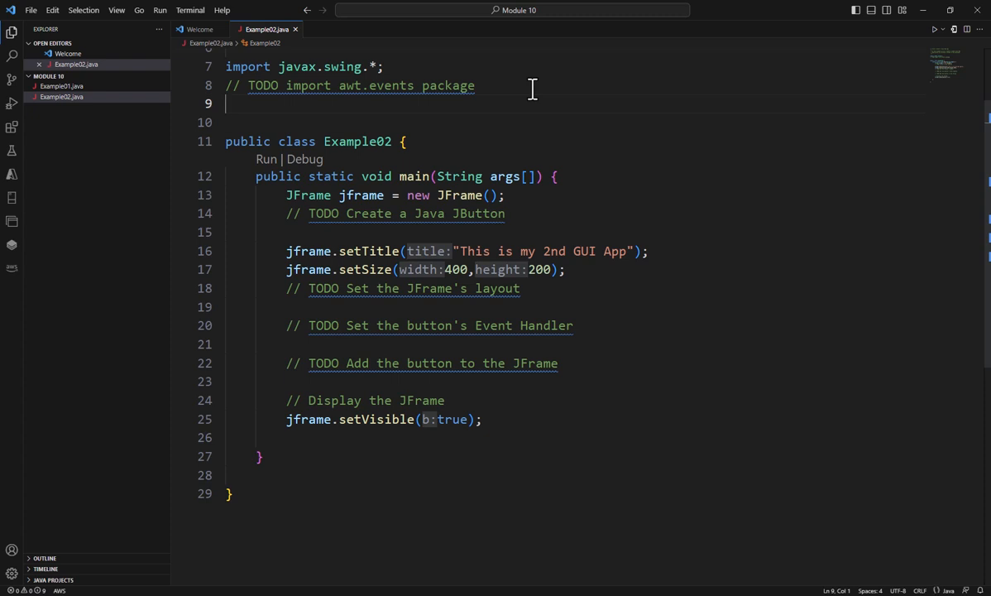
{"action": "type", "text": "import java.a"}
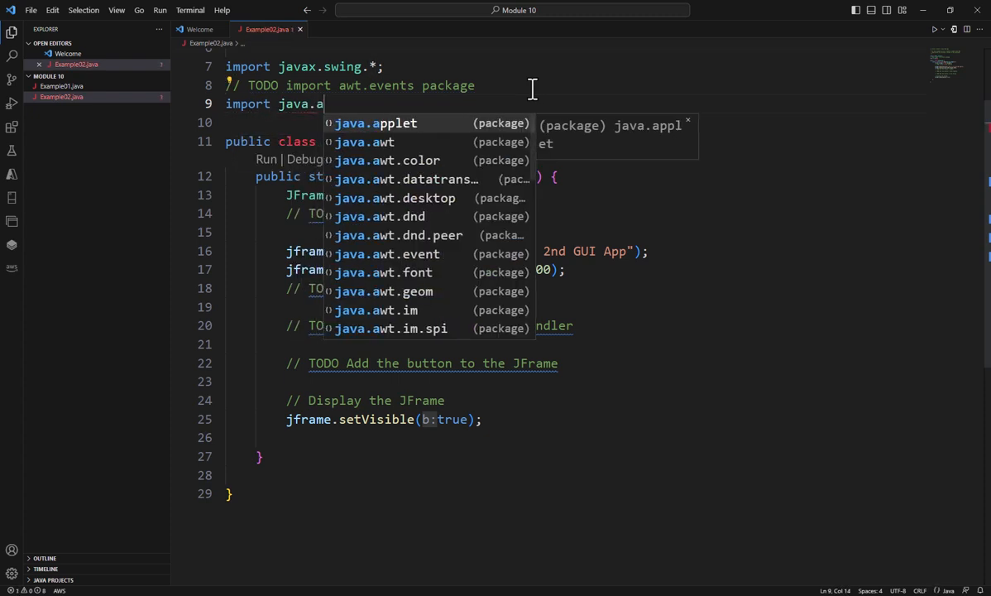
{"action": "type", "text": "wt.event.*;"}
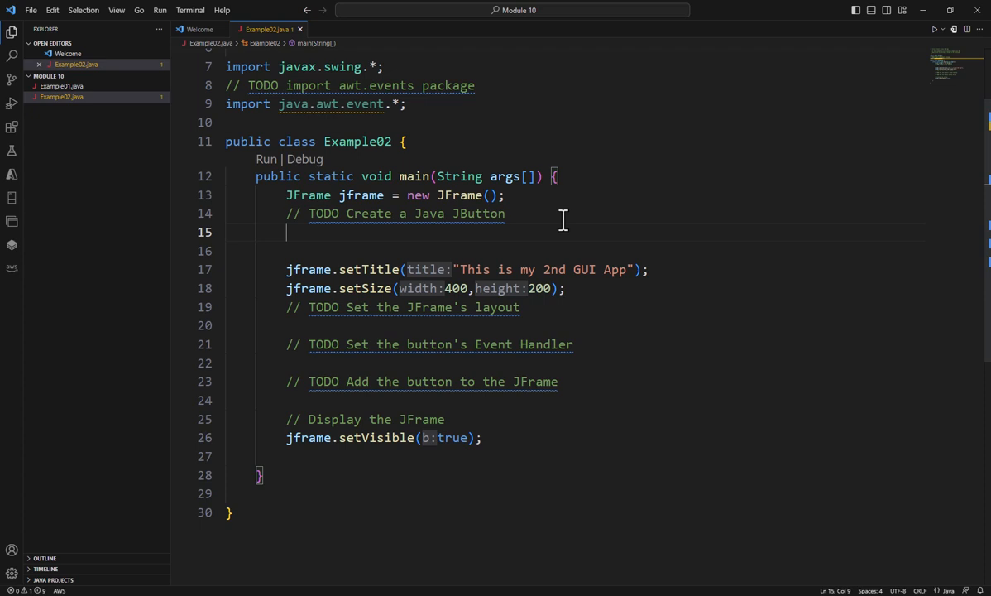
Declare 'JButton jButton = new JButton("Press me.");' using the text constructor.
{"action": "type", "text": "JButton jButton ="}
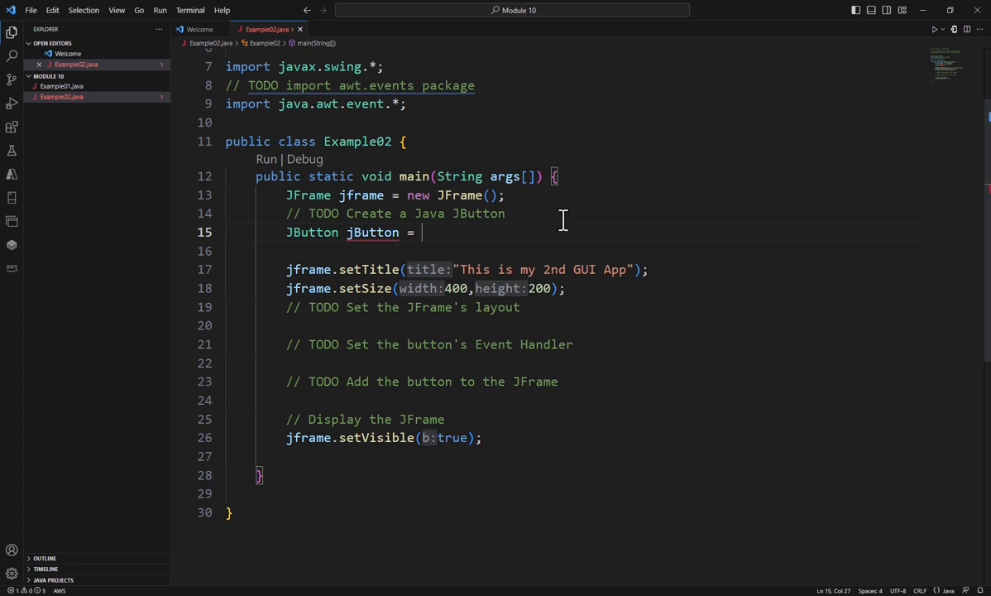
{"action": "type", "text": "new"}
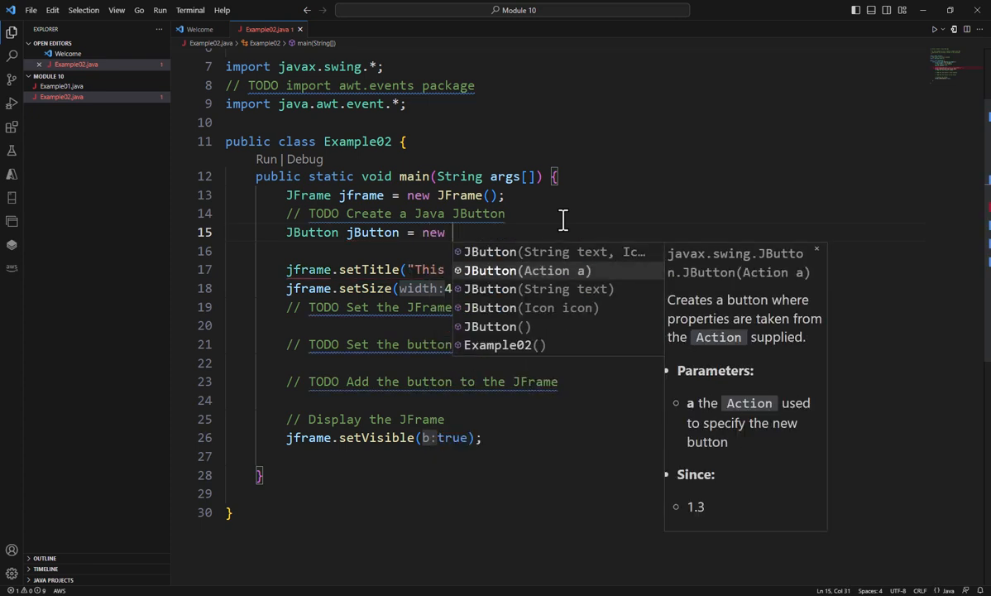
{"action": "left_click", "coordinate": [545, 251]}
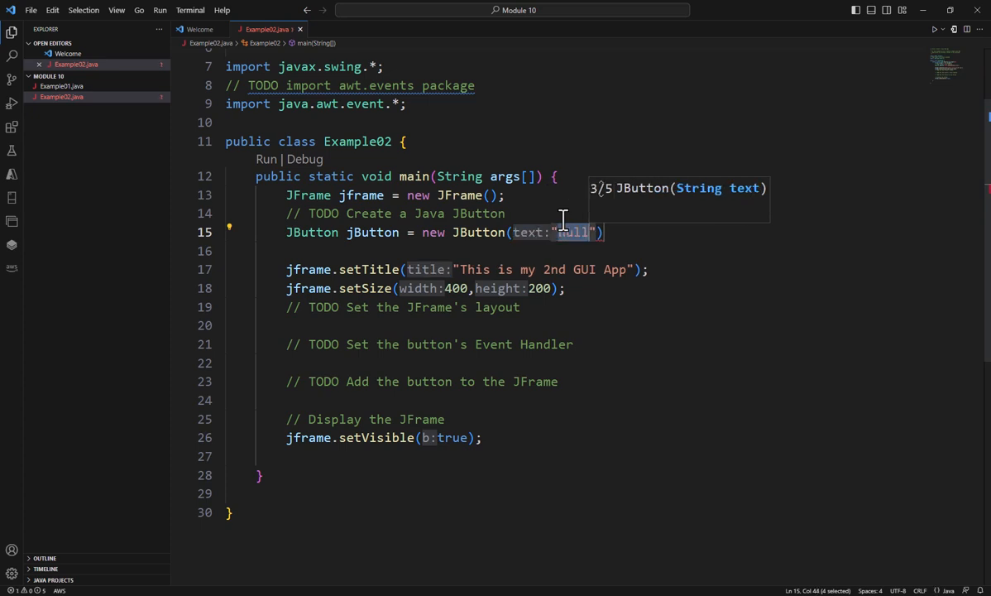
{"action": "type", "text": "Press me."}
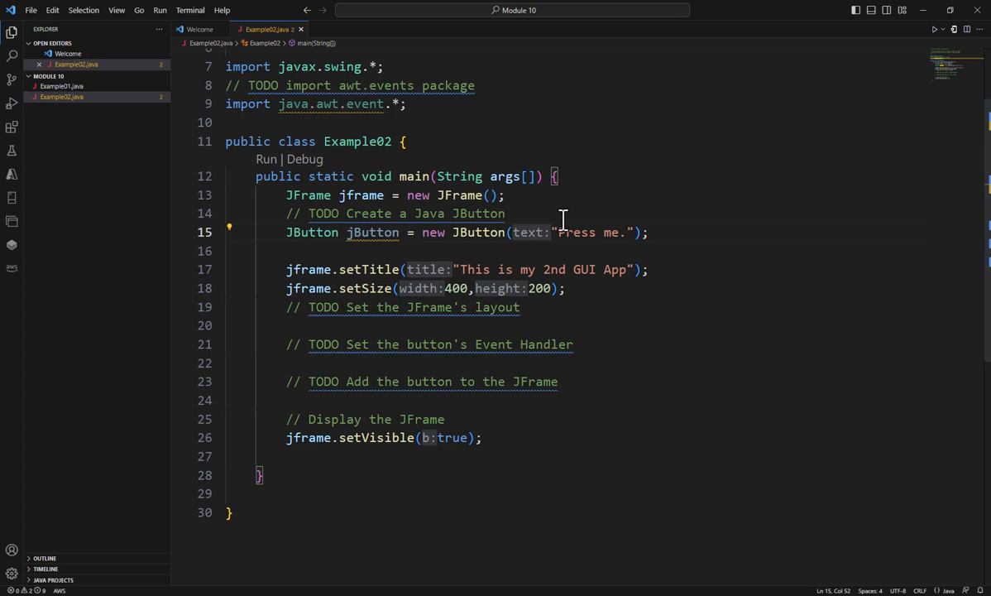
Add jframe.setLayout(null) and jButton.setBounds(50, 50, 200, 75) below the layout TODO.
{"action": "left_click", "coordinate": [521, 307]}
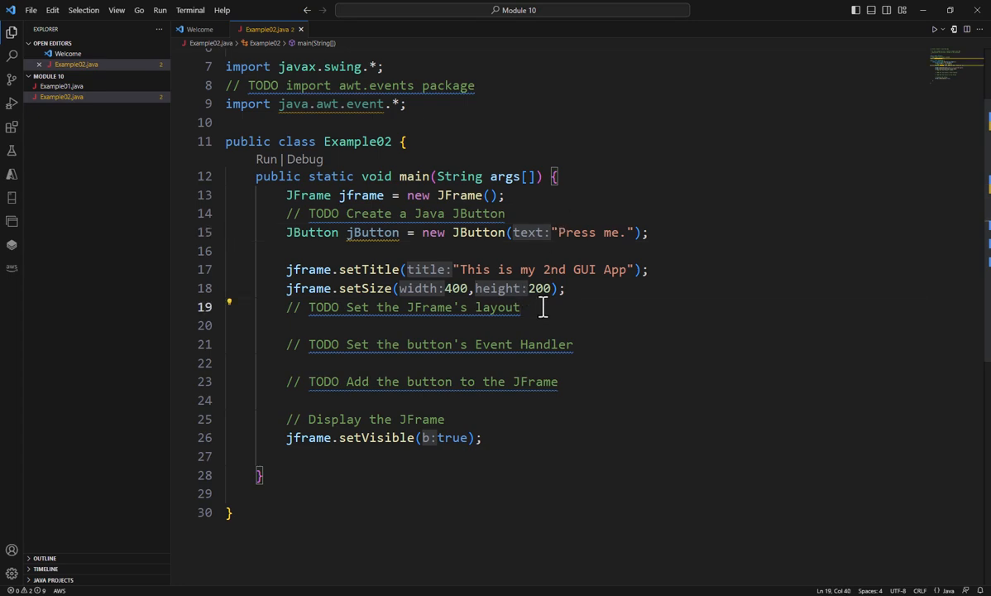
{"action": "type", "text": "jframe.setLayout(null);"}
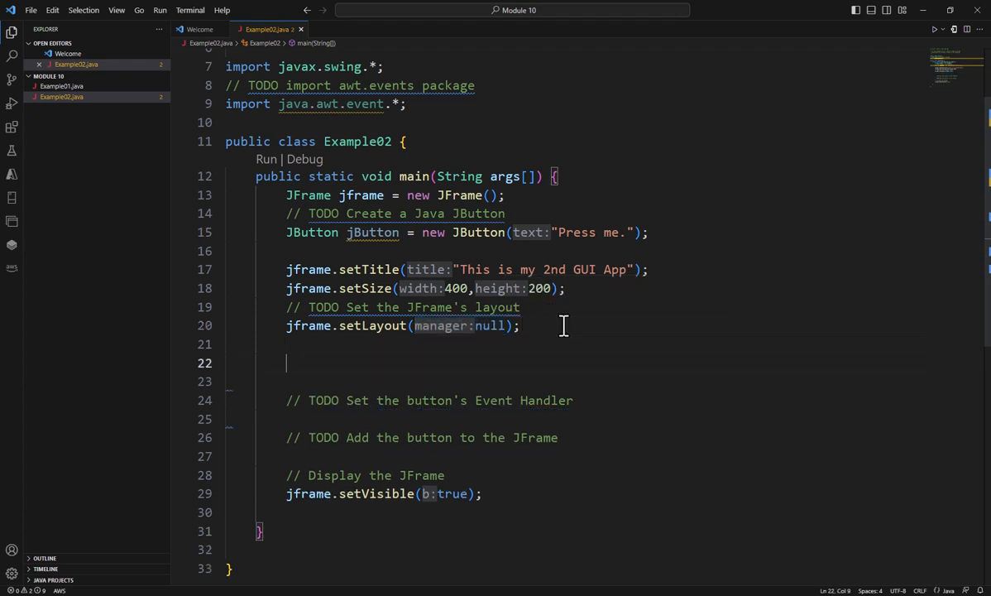
{"action": "type", "text": "jButton"}
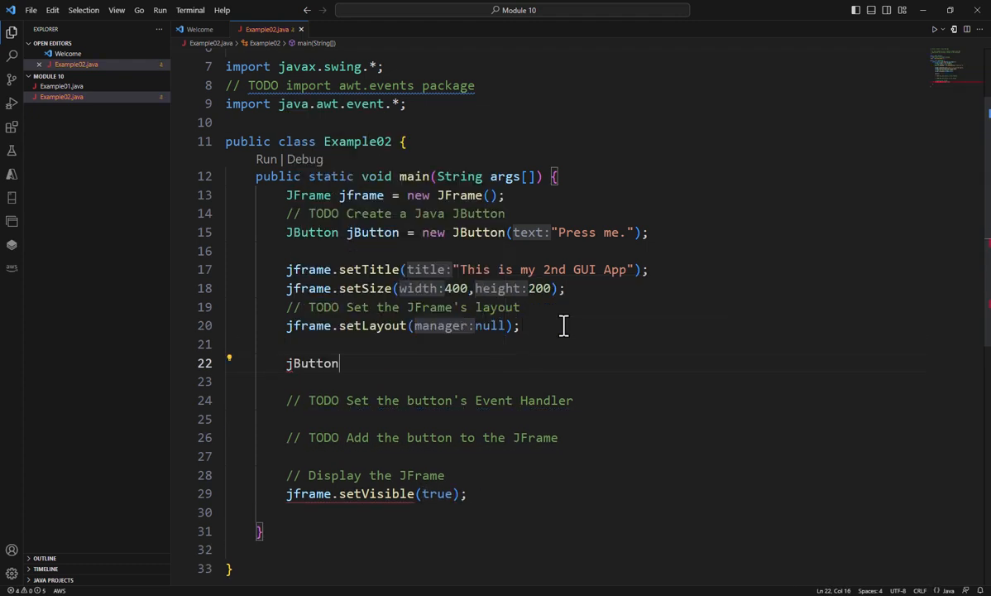
{"action": "type", "text": ".setb"}
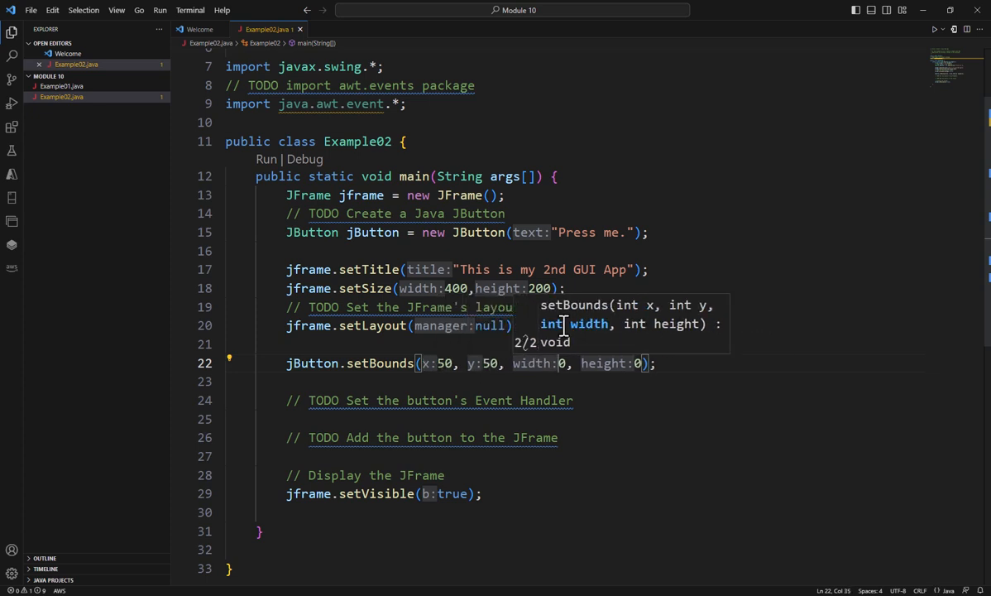
{"action": "type", "text": "200"}
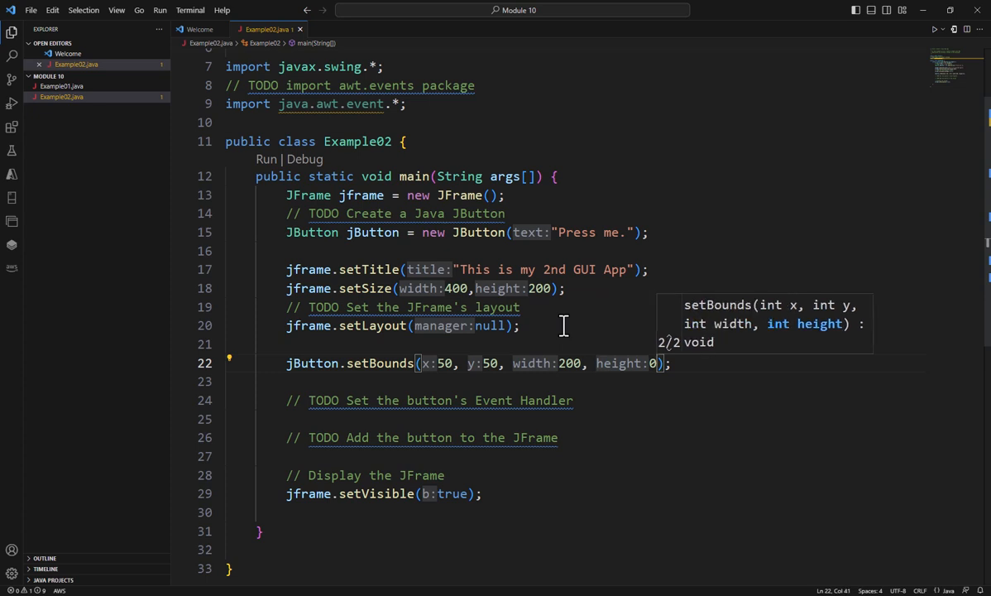
{"action": "type", "text": "75"}
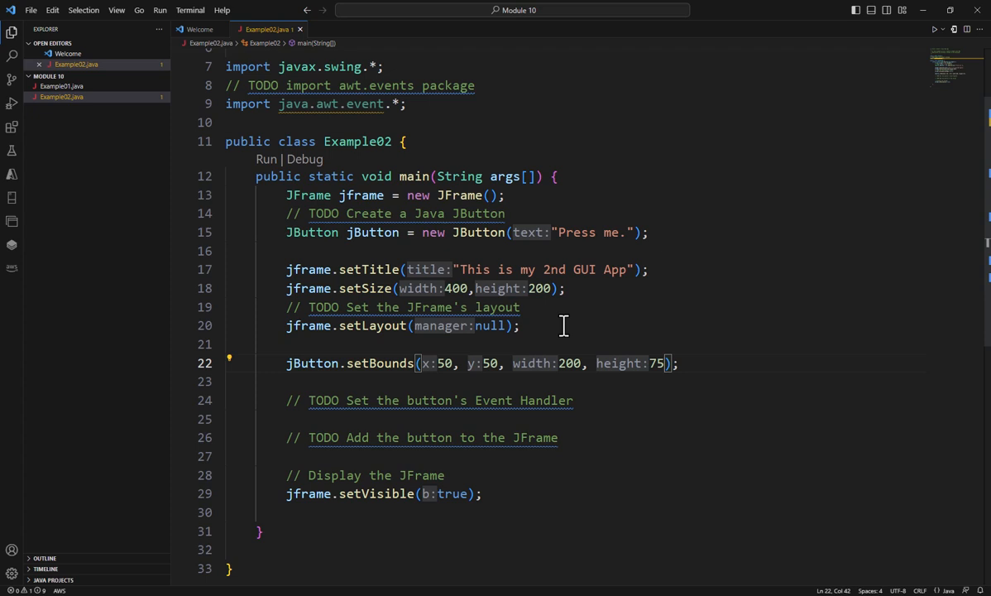
{"action": "mouse_move", "coordinate": [534, 362]}
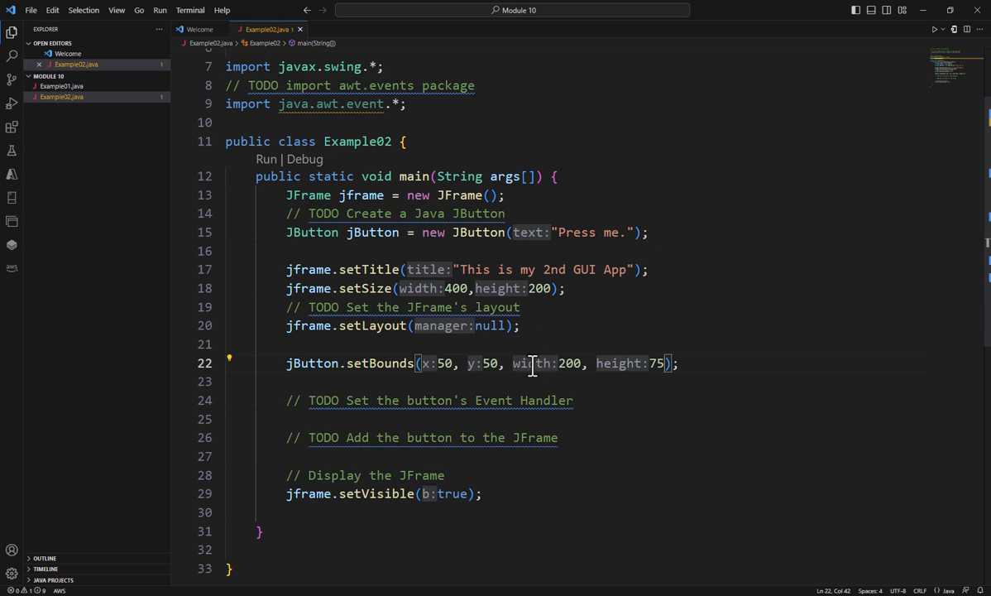
{"action": "key", "text": "Enter"}
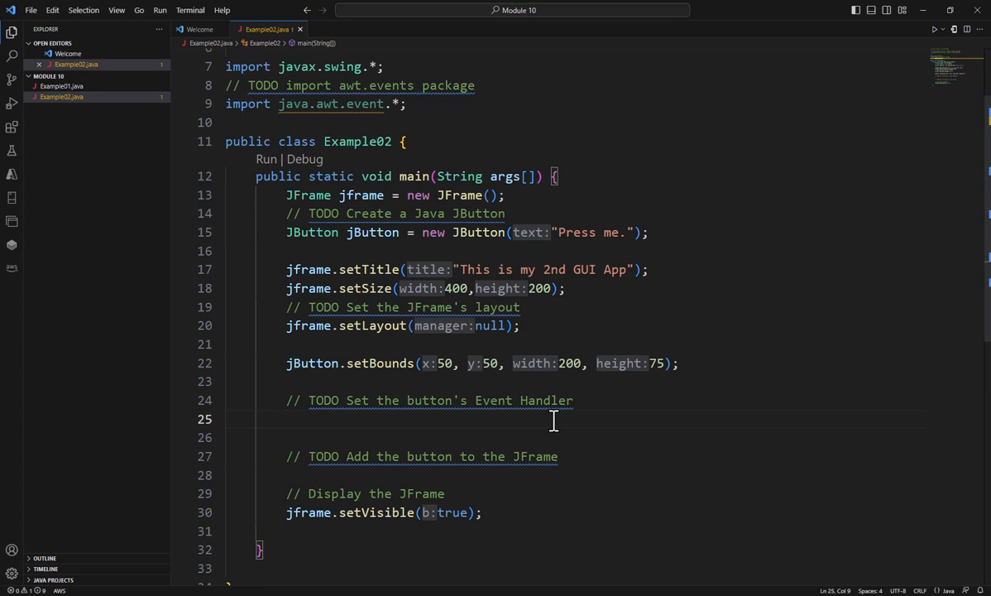
Write jButton.addActionListener(new ActionListener()) with an empty actionPerformed(ActionEvent event).
{"action": "type", "text": "jButton.addActionListener(null);"}
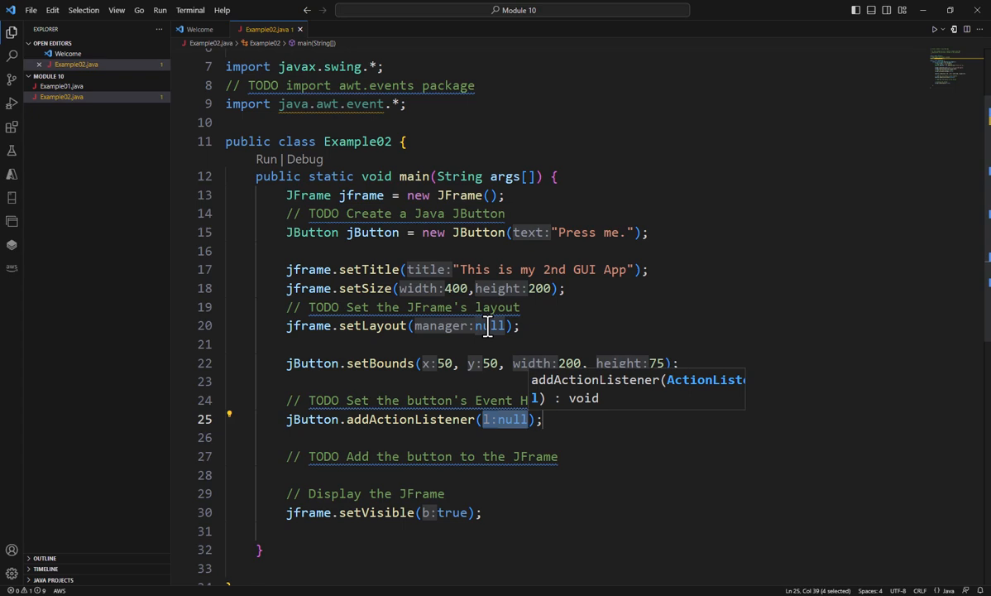
{"action": "type", "text": "new ActionListener("}
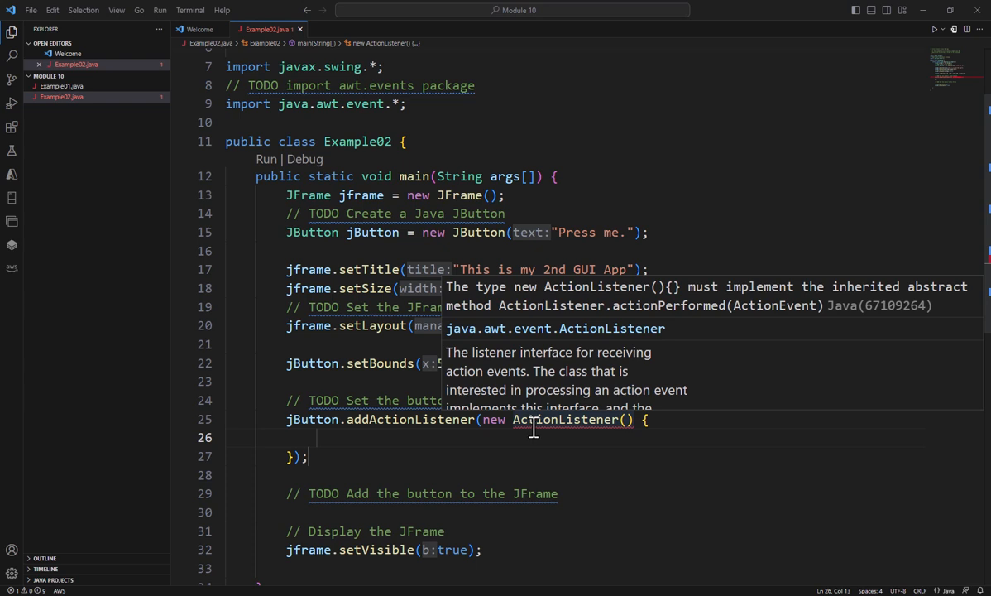
{"action": "type", "text": "public"}
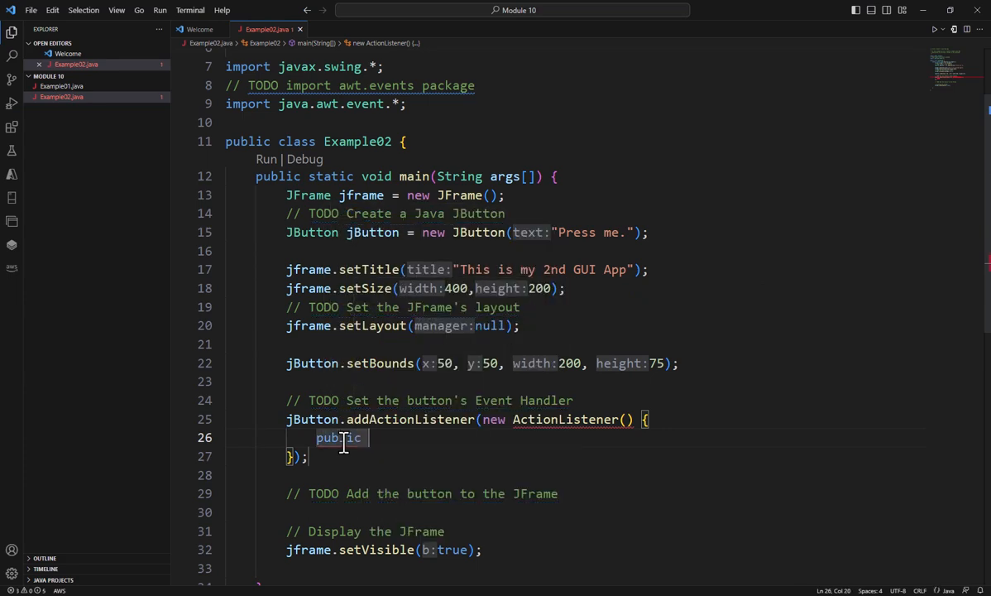
{"action": "type", "text": "void actionPerformed(){"}
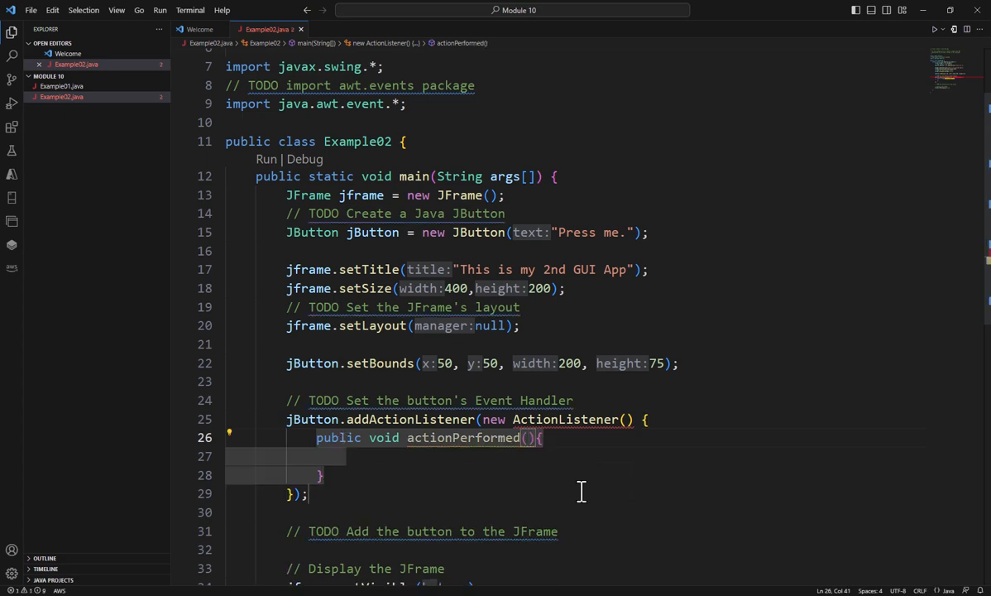
{"action": "type", "text": "ActionEvent"}
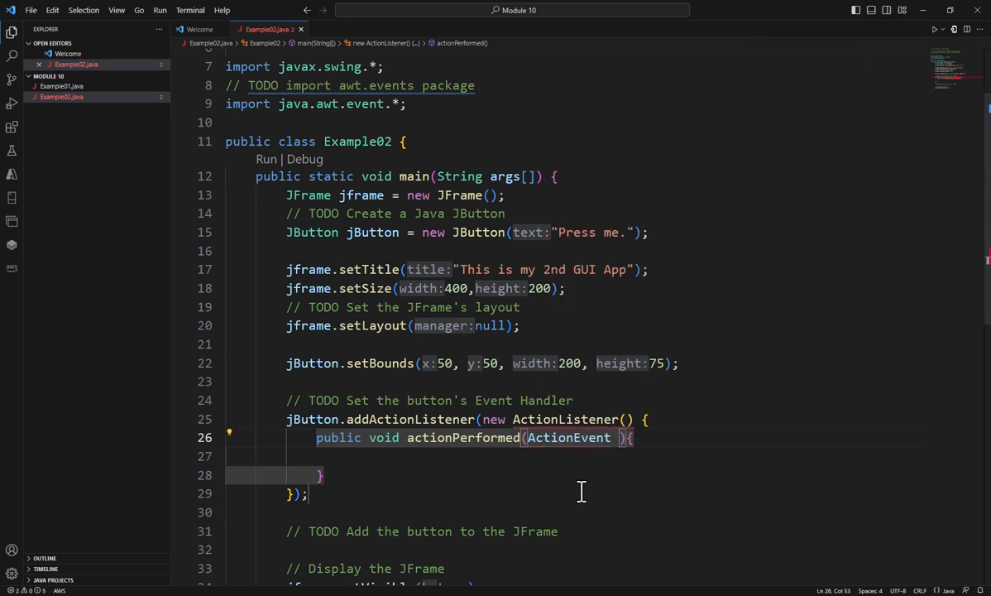
{"action": "type", "text": "event"}
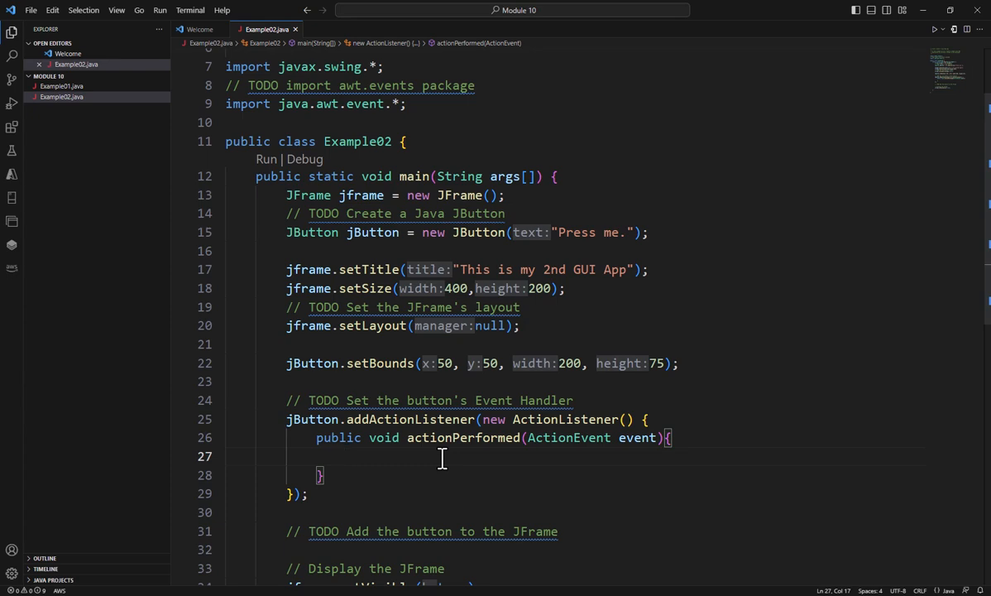
Add jButton.setText("I've been pressed.") inside actionPerformed.
{"action": "type", "text": "jButton.setText(\"I've been\");"}
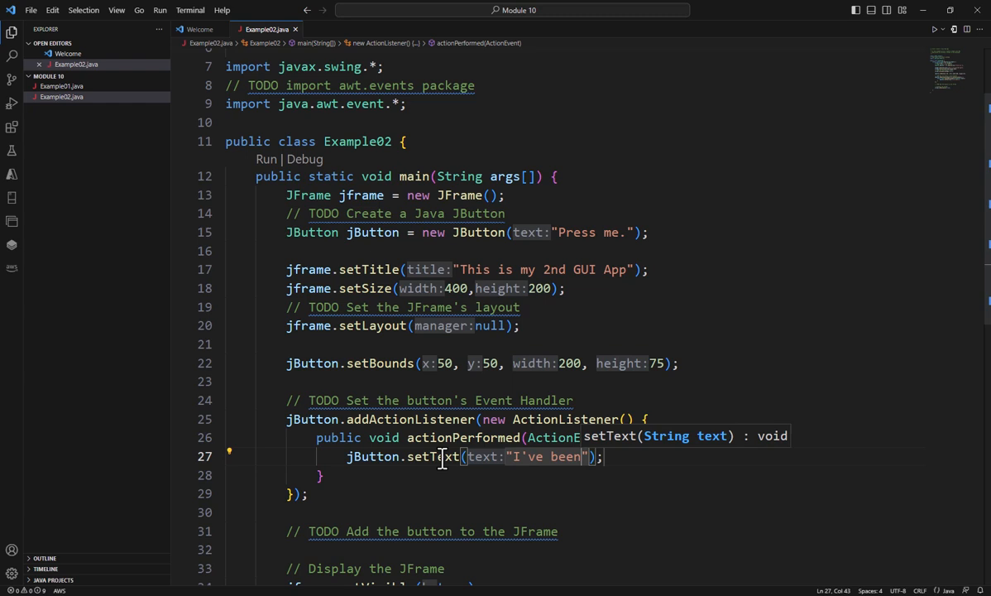
{"action": "type", "text": "pressed."}
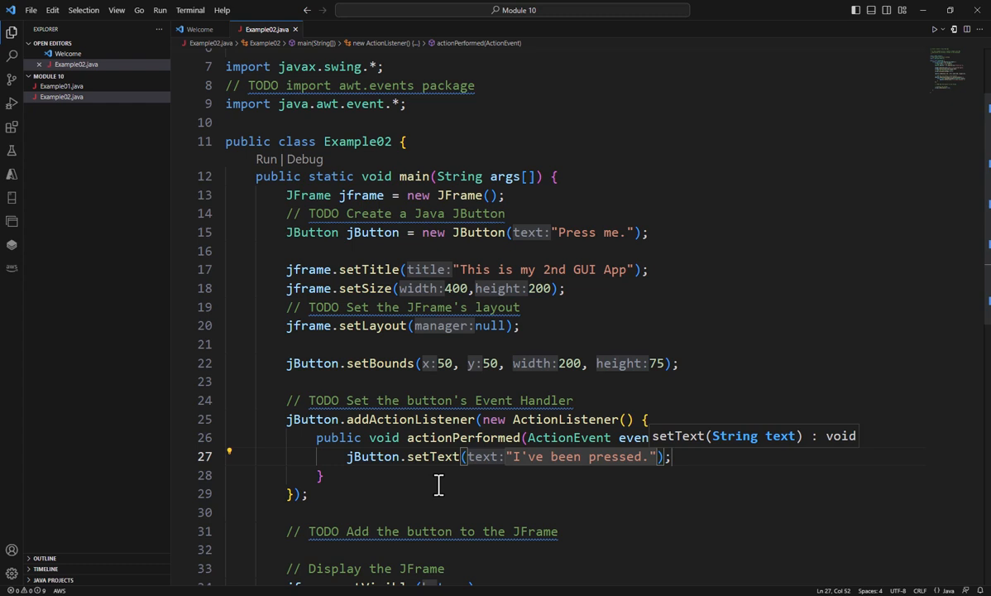
{"action": "mouse_move", "coordinate": [546, 571]}
{"action": "type", "text": "jfr"}
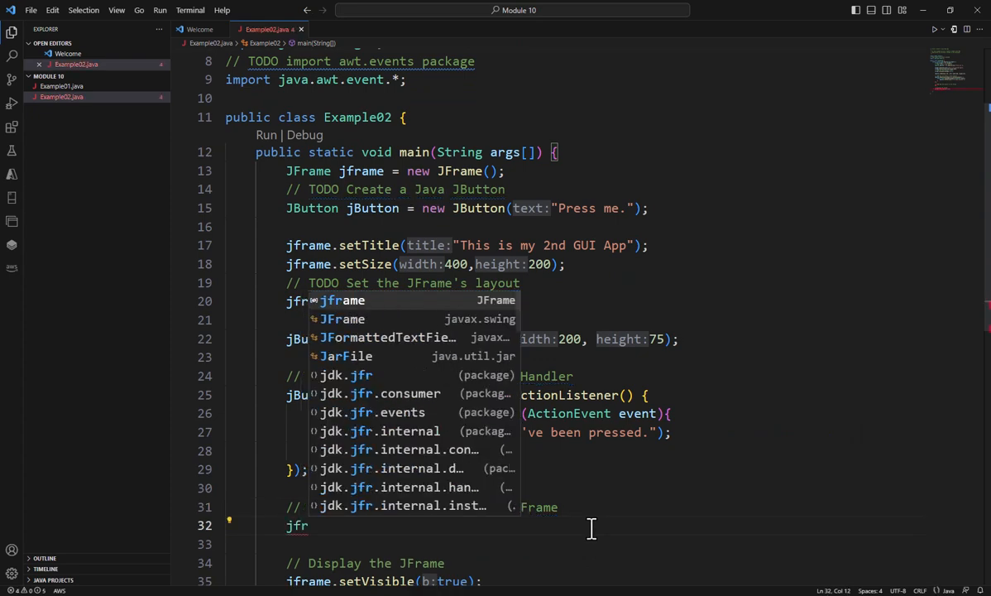
Add jframe.add(jButton); under the add-button TODO and run Example02.
{"action": "type", "text": ".add(j"}
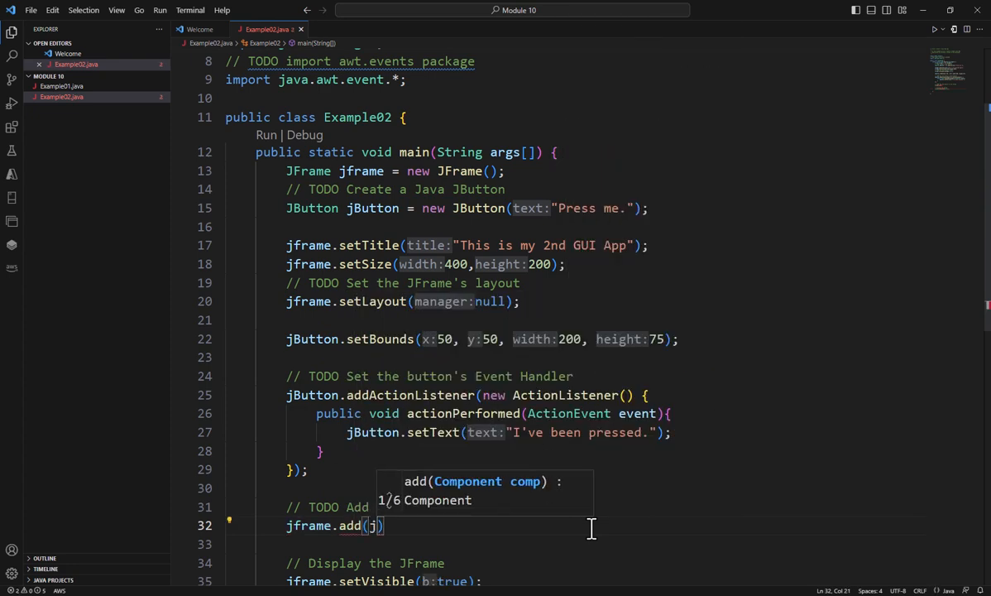
{"action": "type", "text": "Button);"}
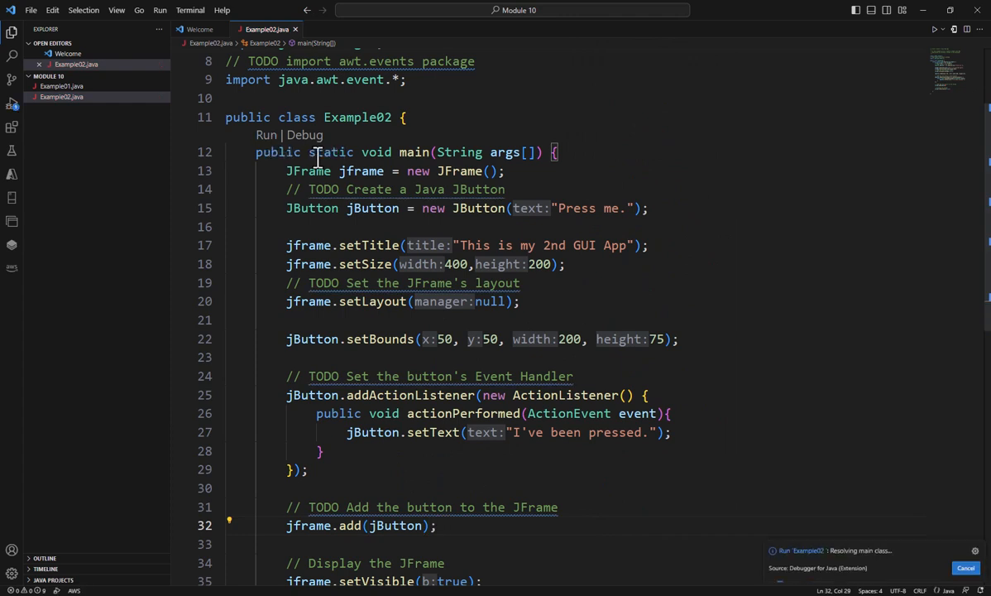
{"action": "left_click", "coordinate": [937, 28]}
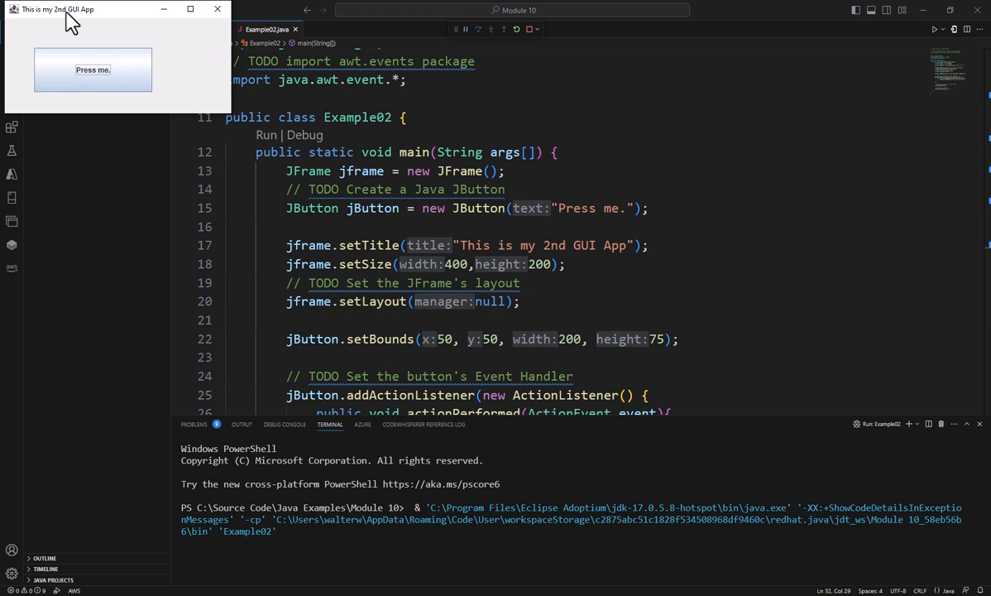
Click 'Press me.' in the running app and confirm it reads 'I've been pressed.'.
{"action": "left_click", "coordinate": [92, 69]}
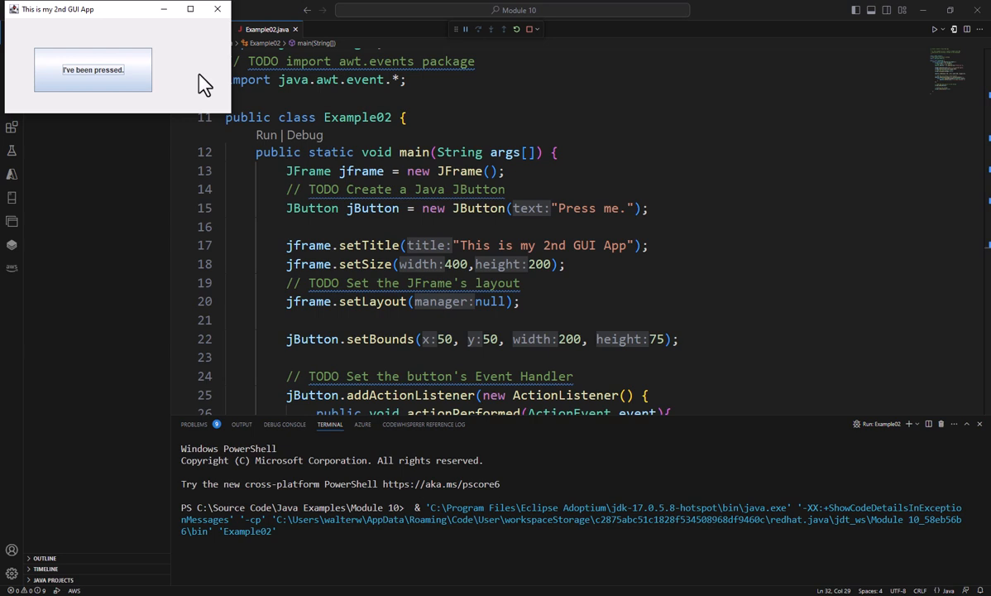
{"action": "mouse_move", "coordinate": [145, 87]}
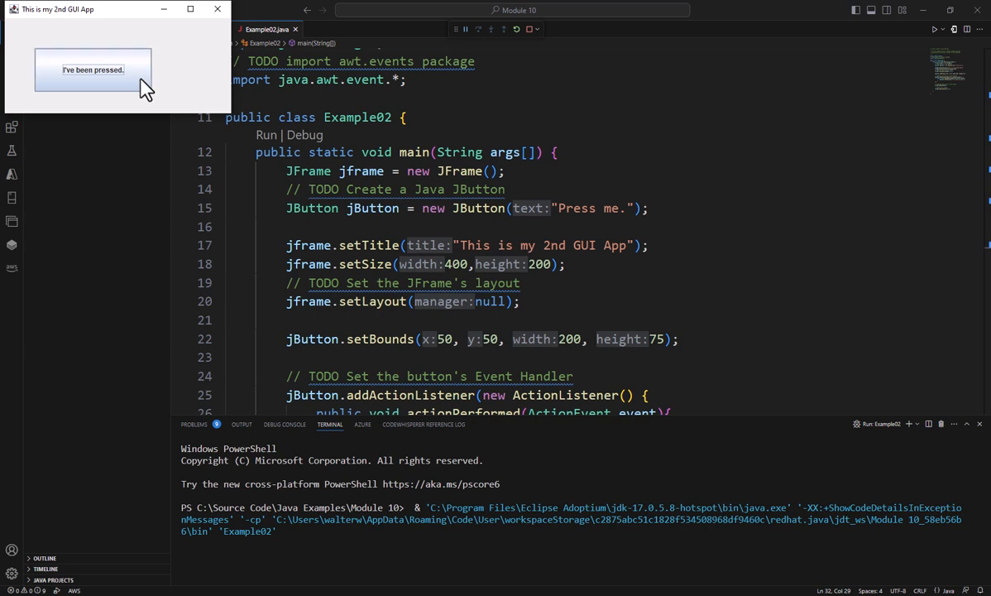